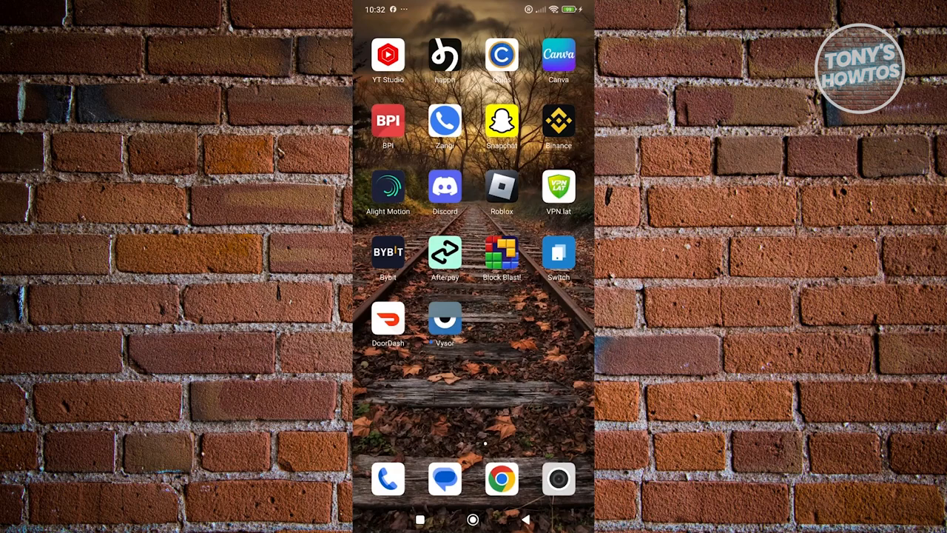
Launch DoorDash from the home screen and go to the Account page.
left_click(387, 321)
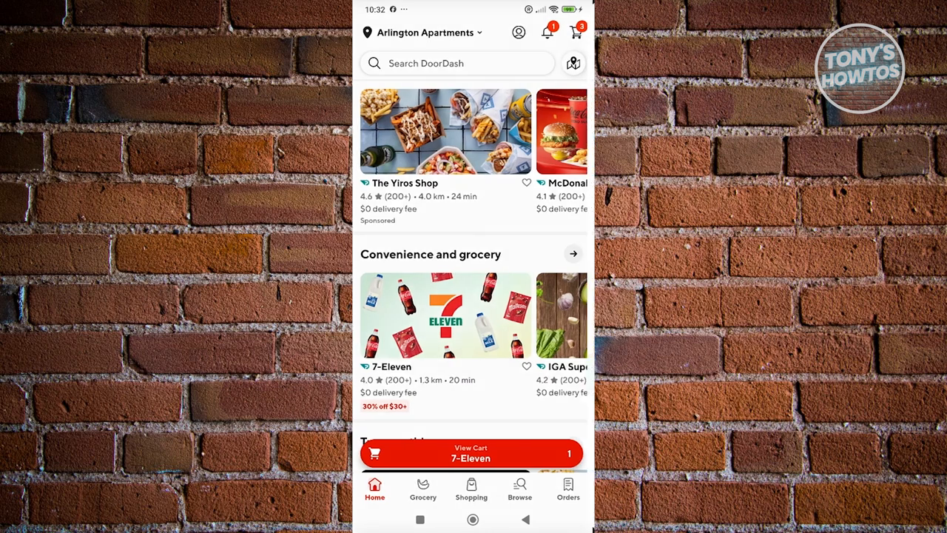
left_click(518, 32)
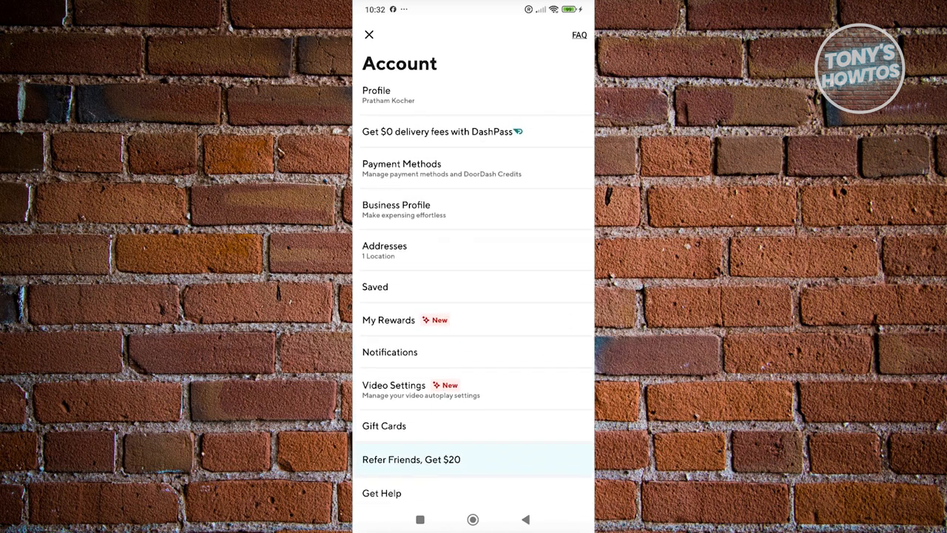
Show the Payment screen with the saved payment methods list.
left_click(402, 169)
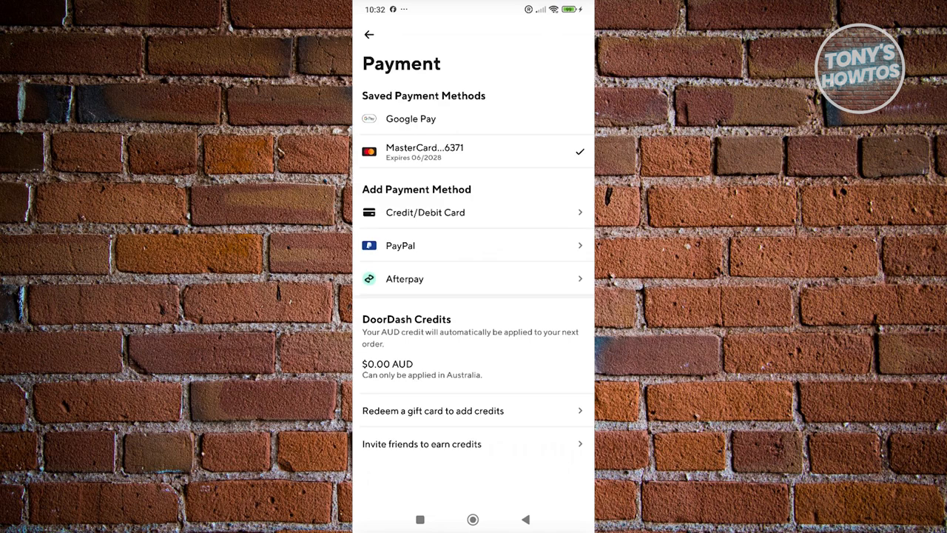
Start adding a new Credit/Debit Card to reach the Add Card Details form.
left_click(425, 213)
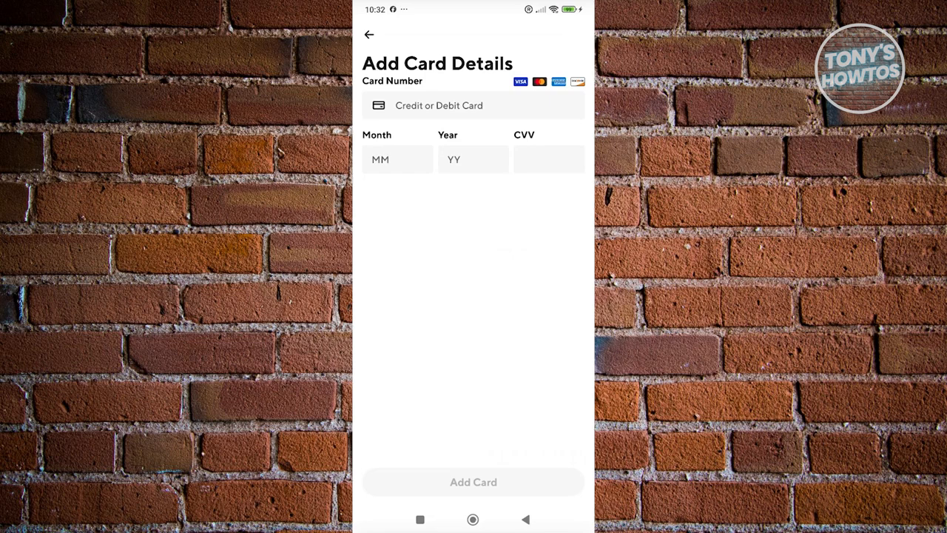
left_click(370, 34)
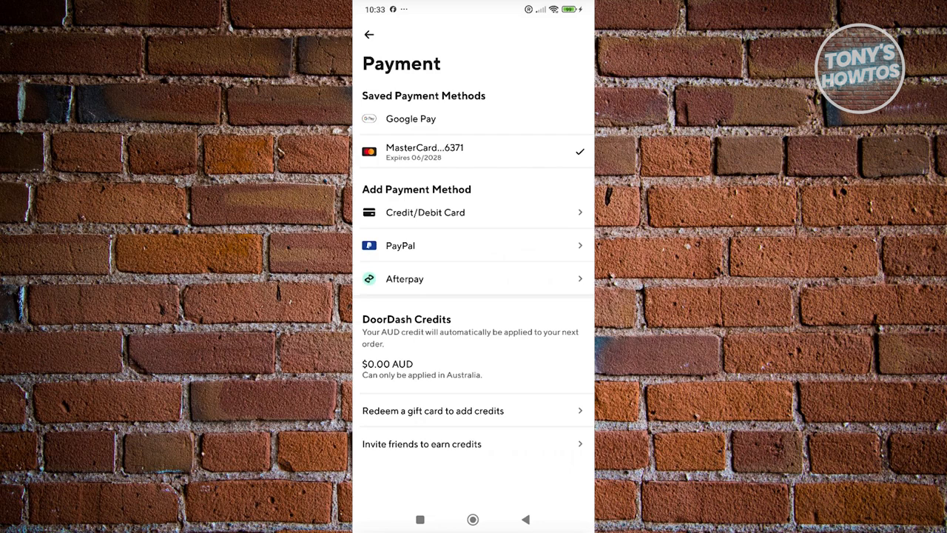
left_click(474, 151)
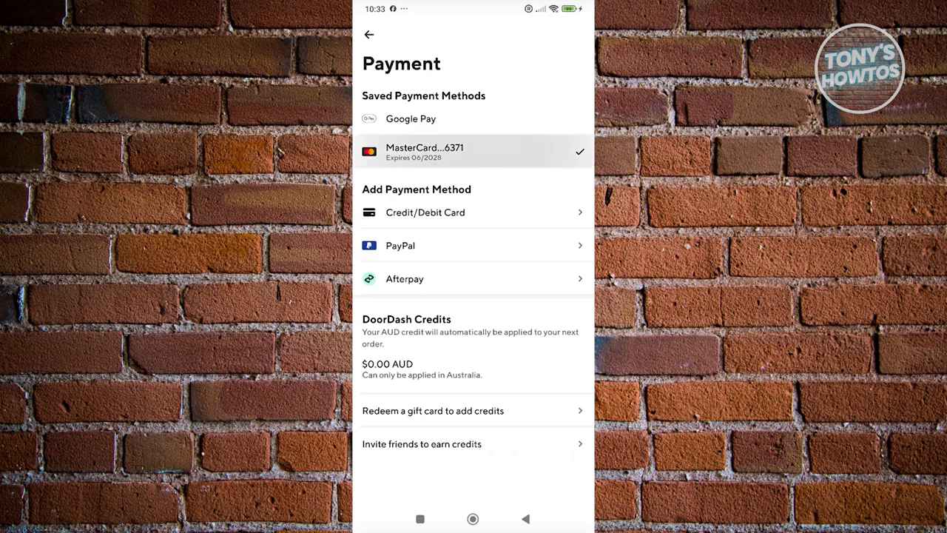